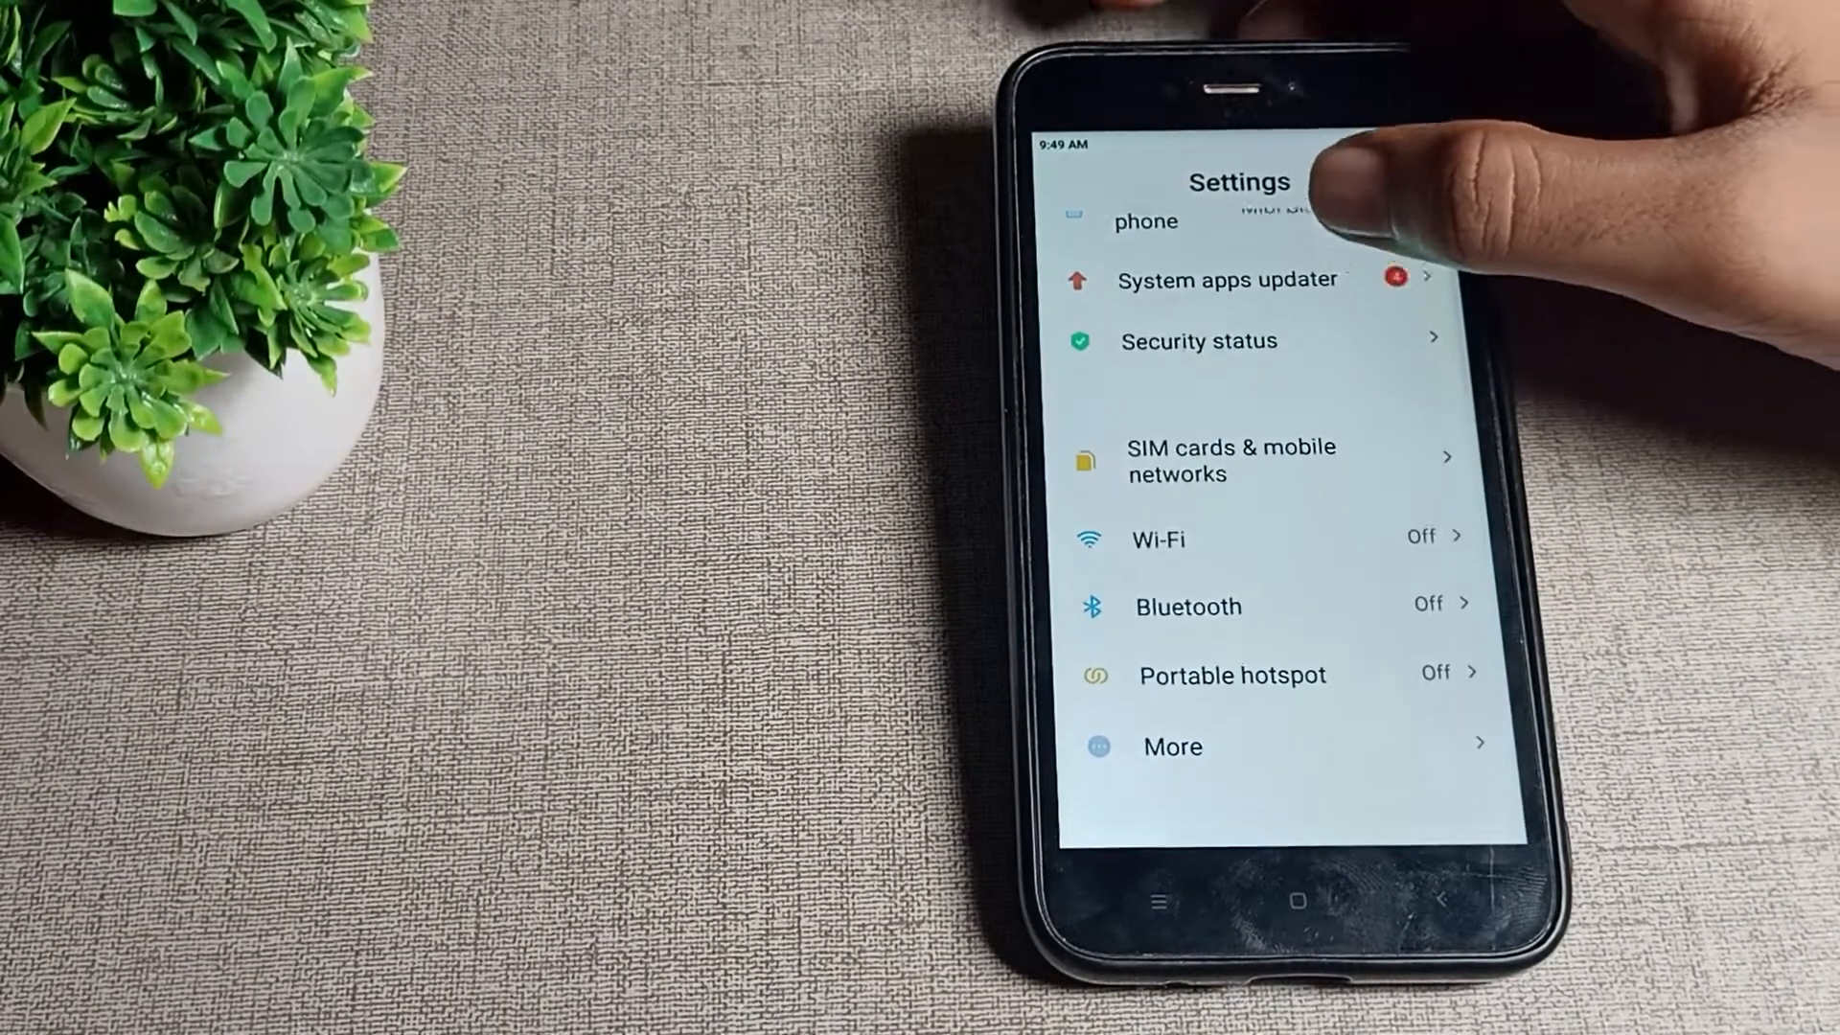
Scroll to Display and open its Brightness level page.
scroll(down, 3)
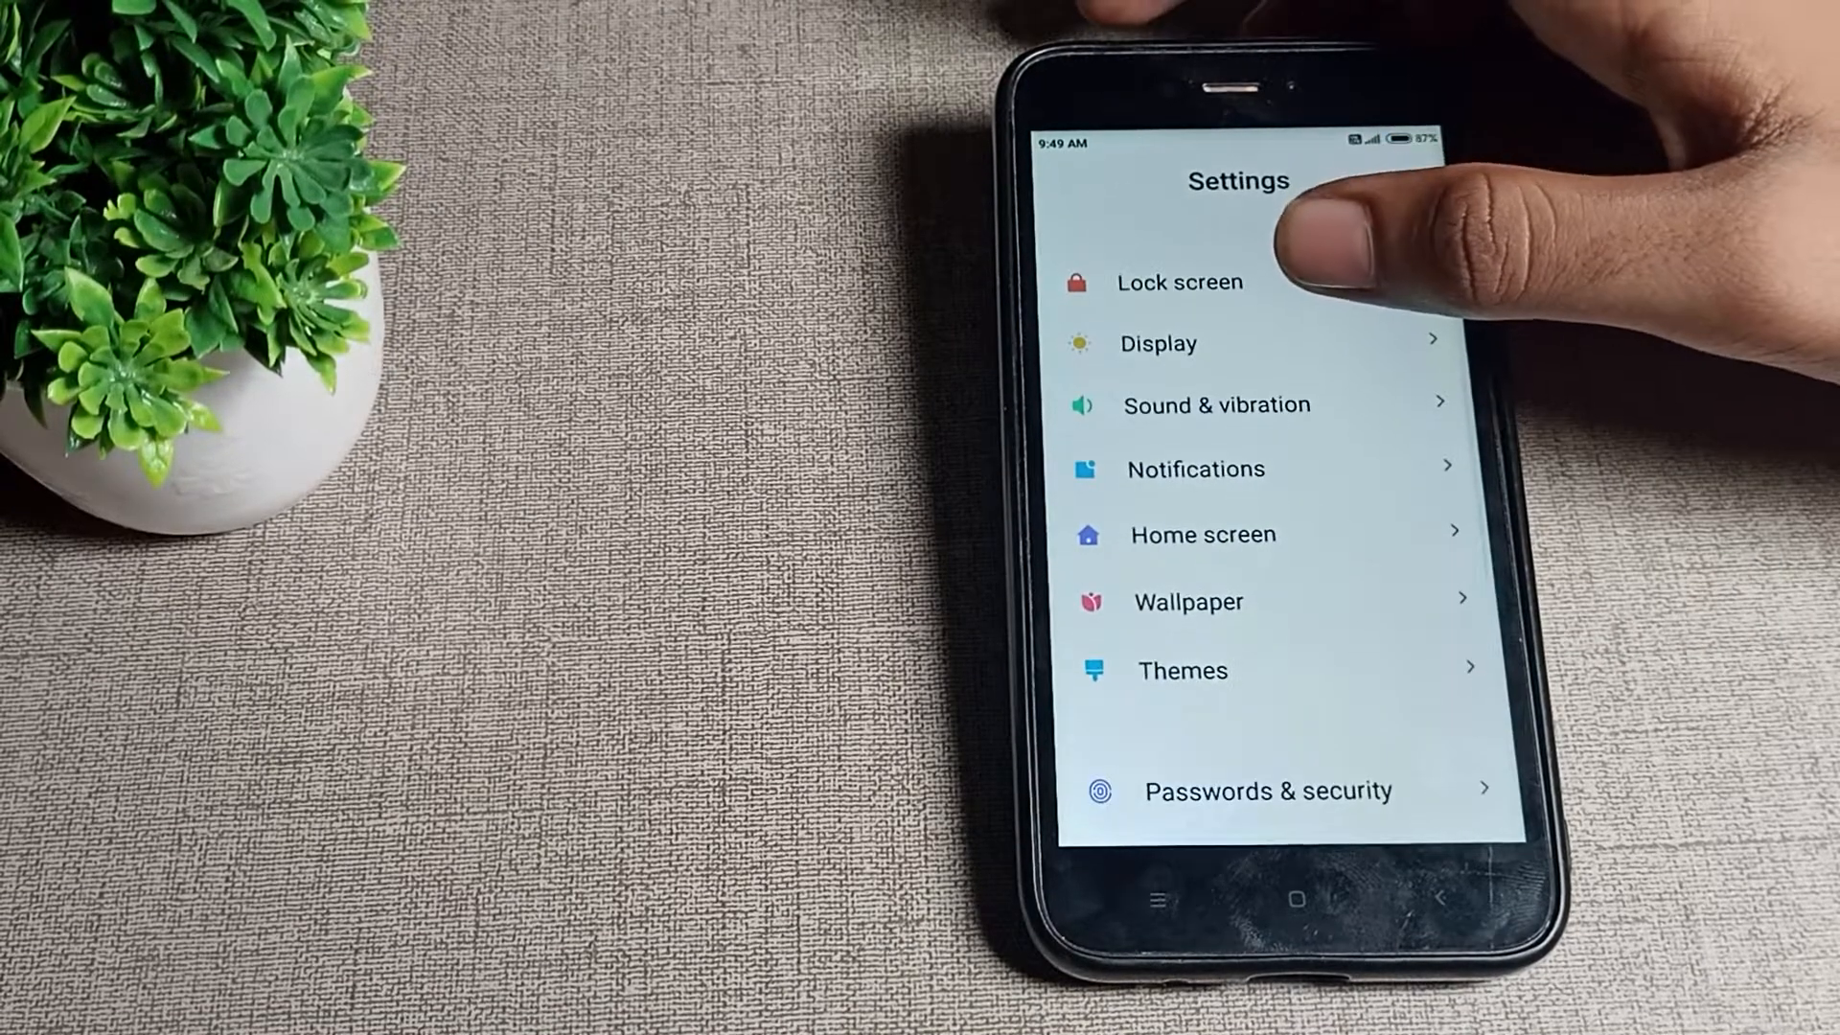
click(1156, 344)
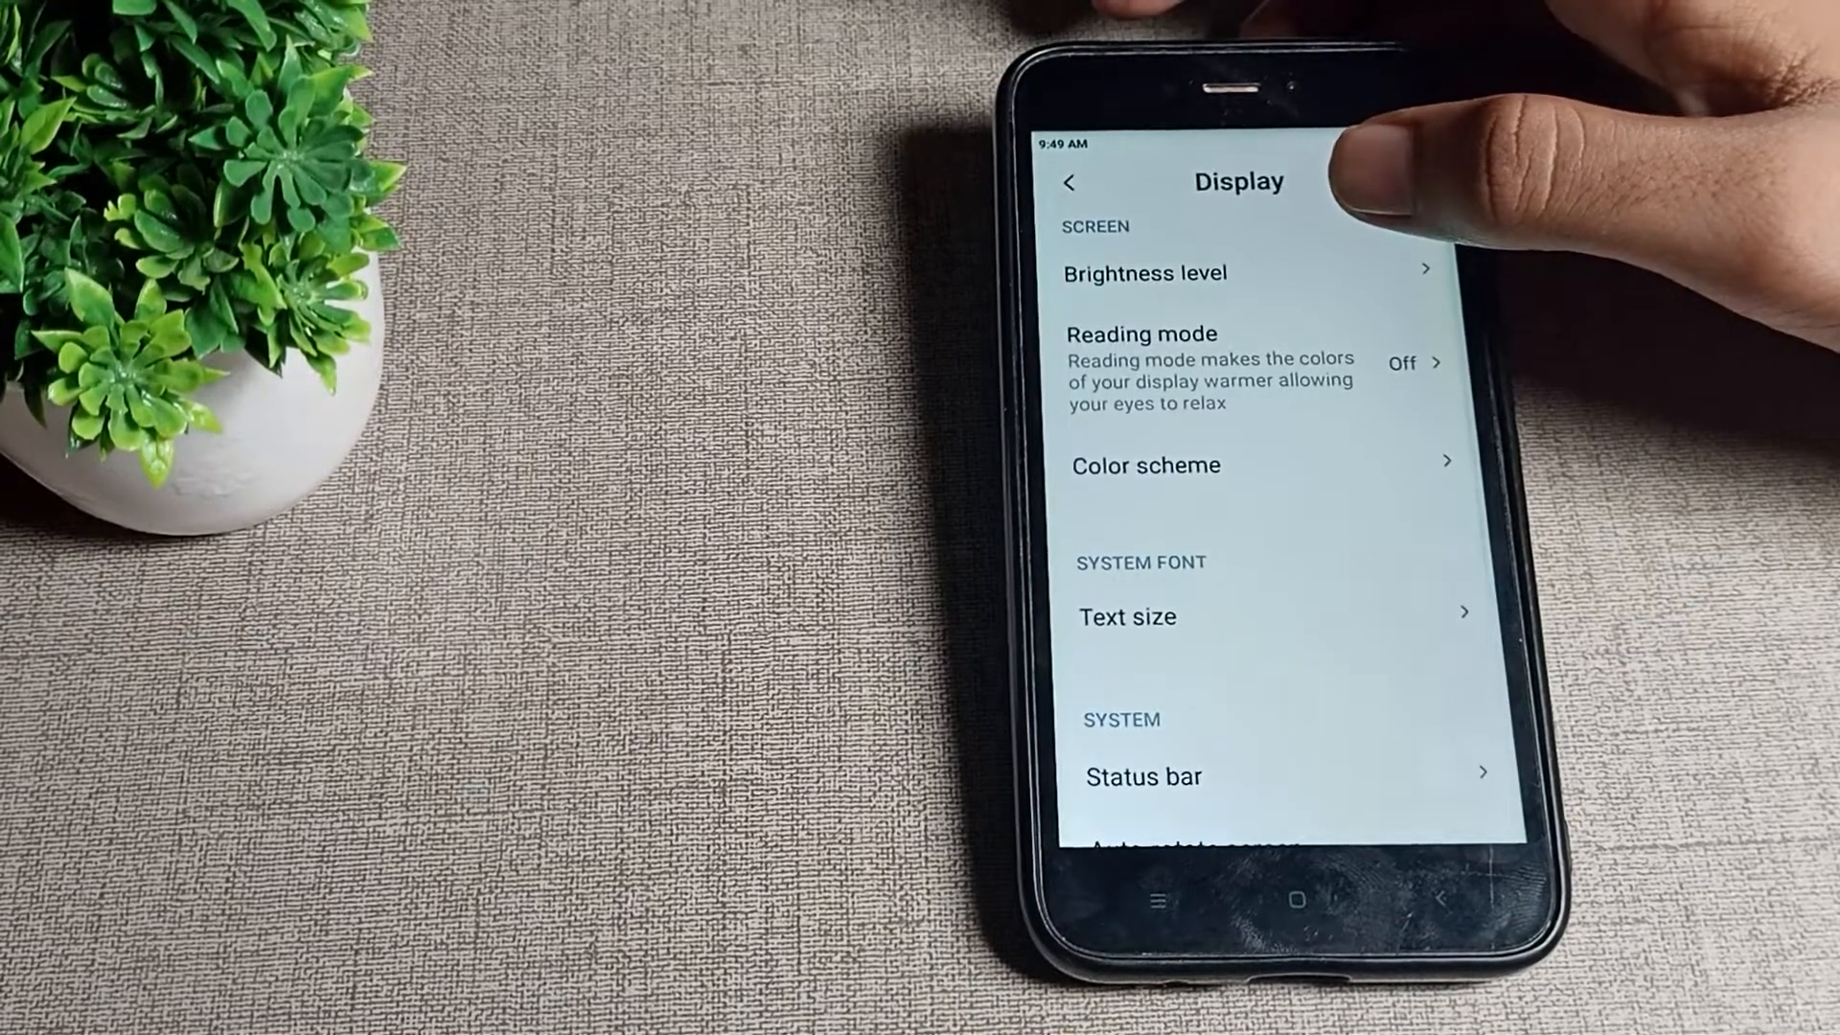
click(1139, 272)
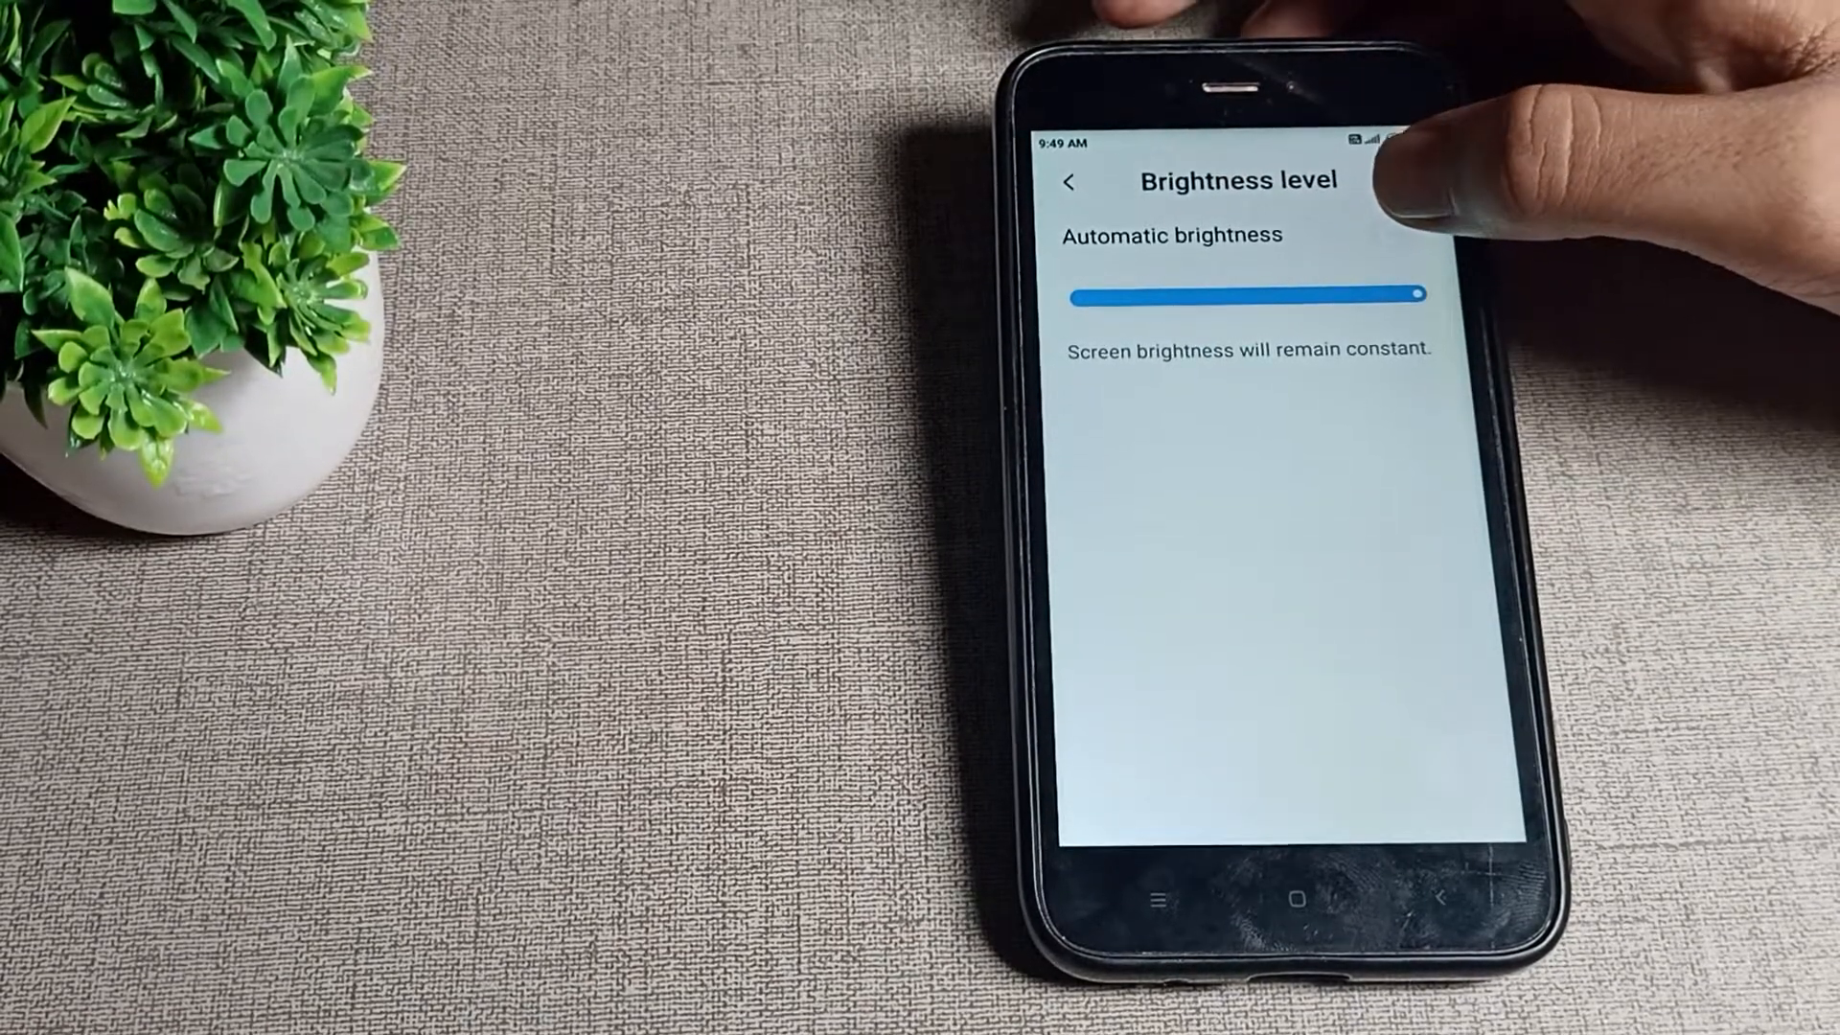
Switch the Automatic brightness toggle on and go back to the home screen.
click(1395, 235)
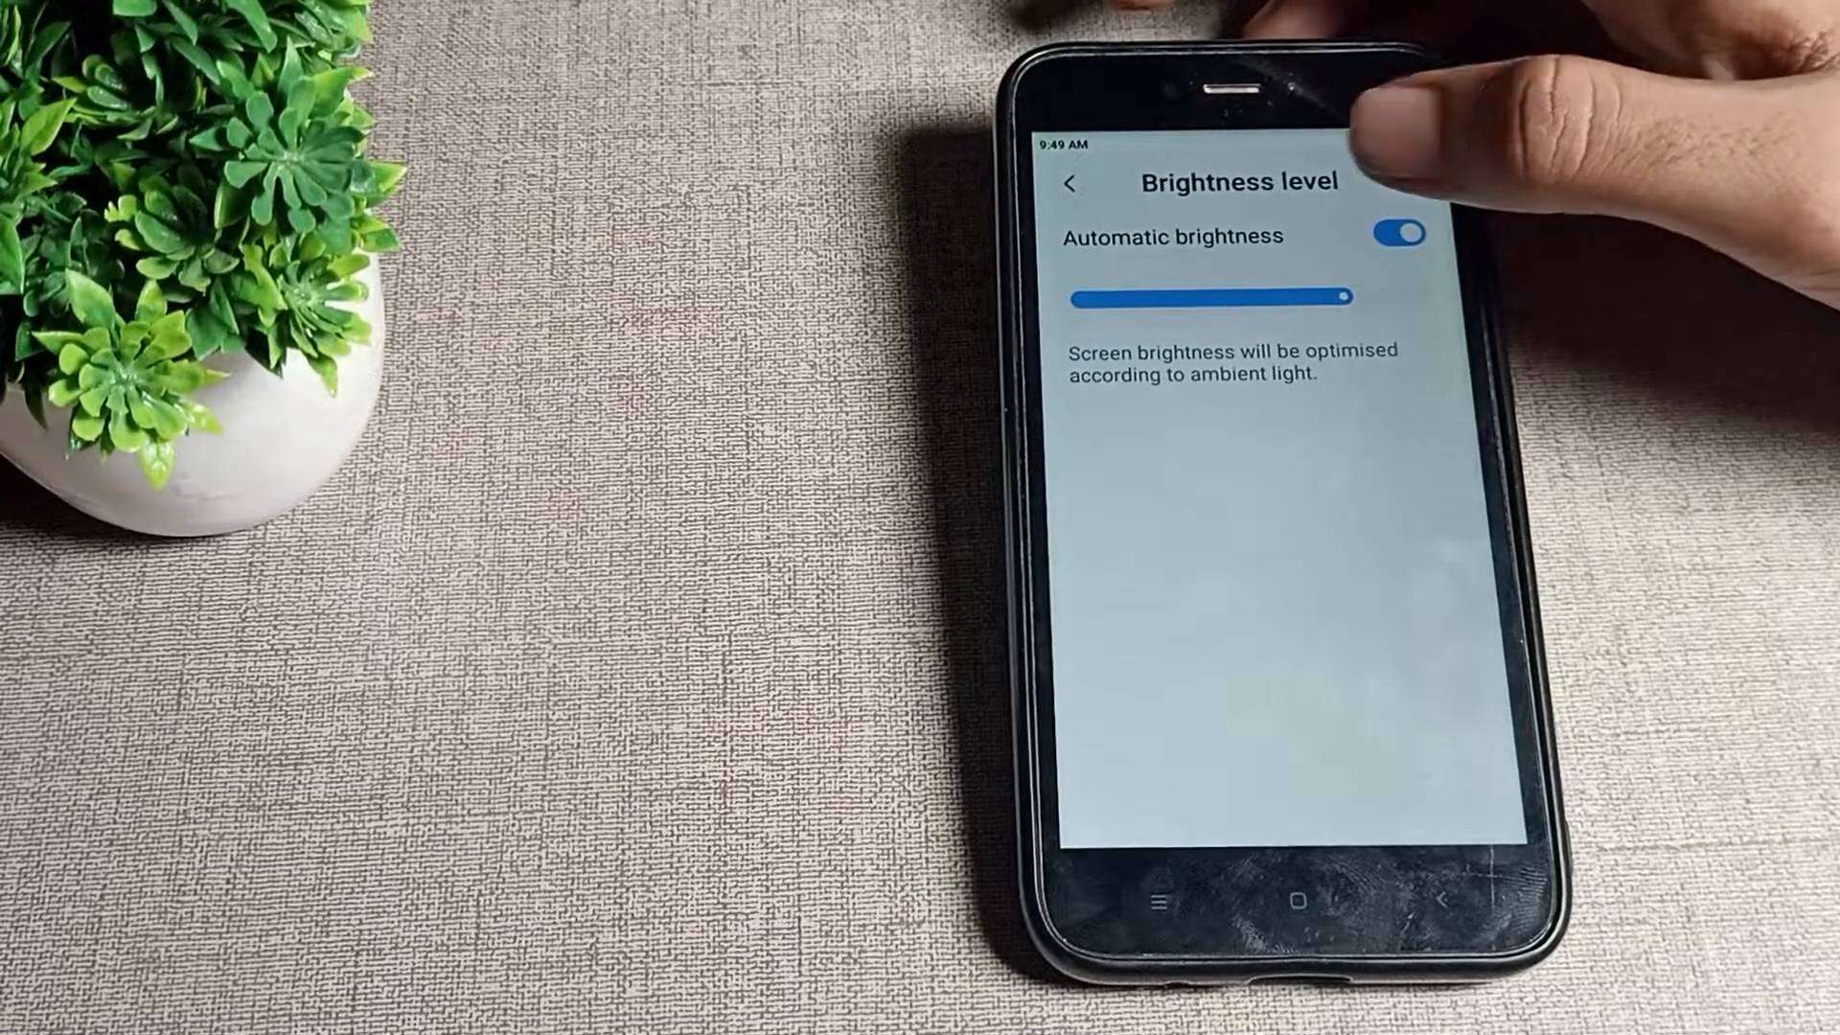
click(1396, 235)
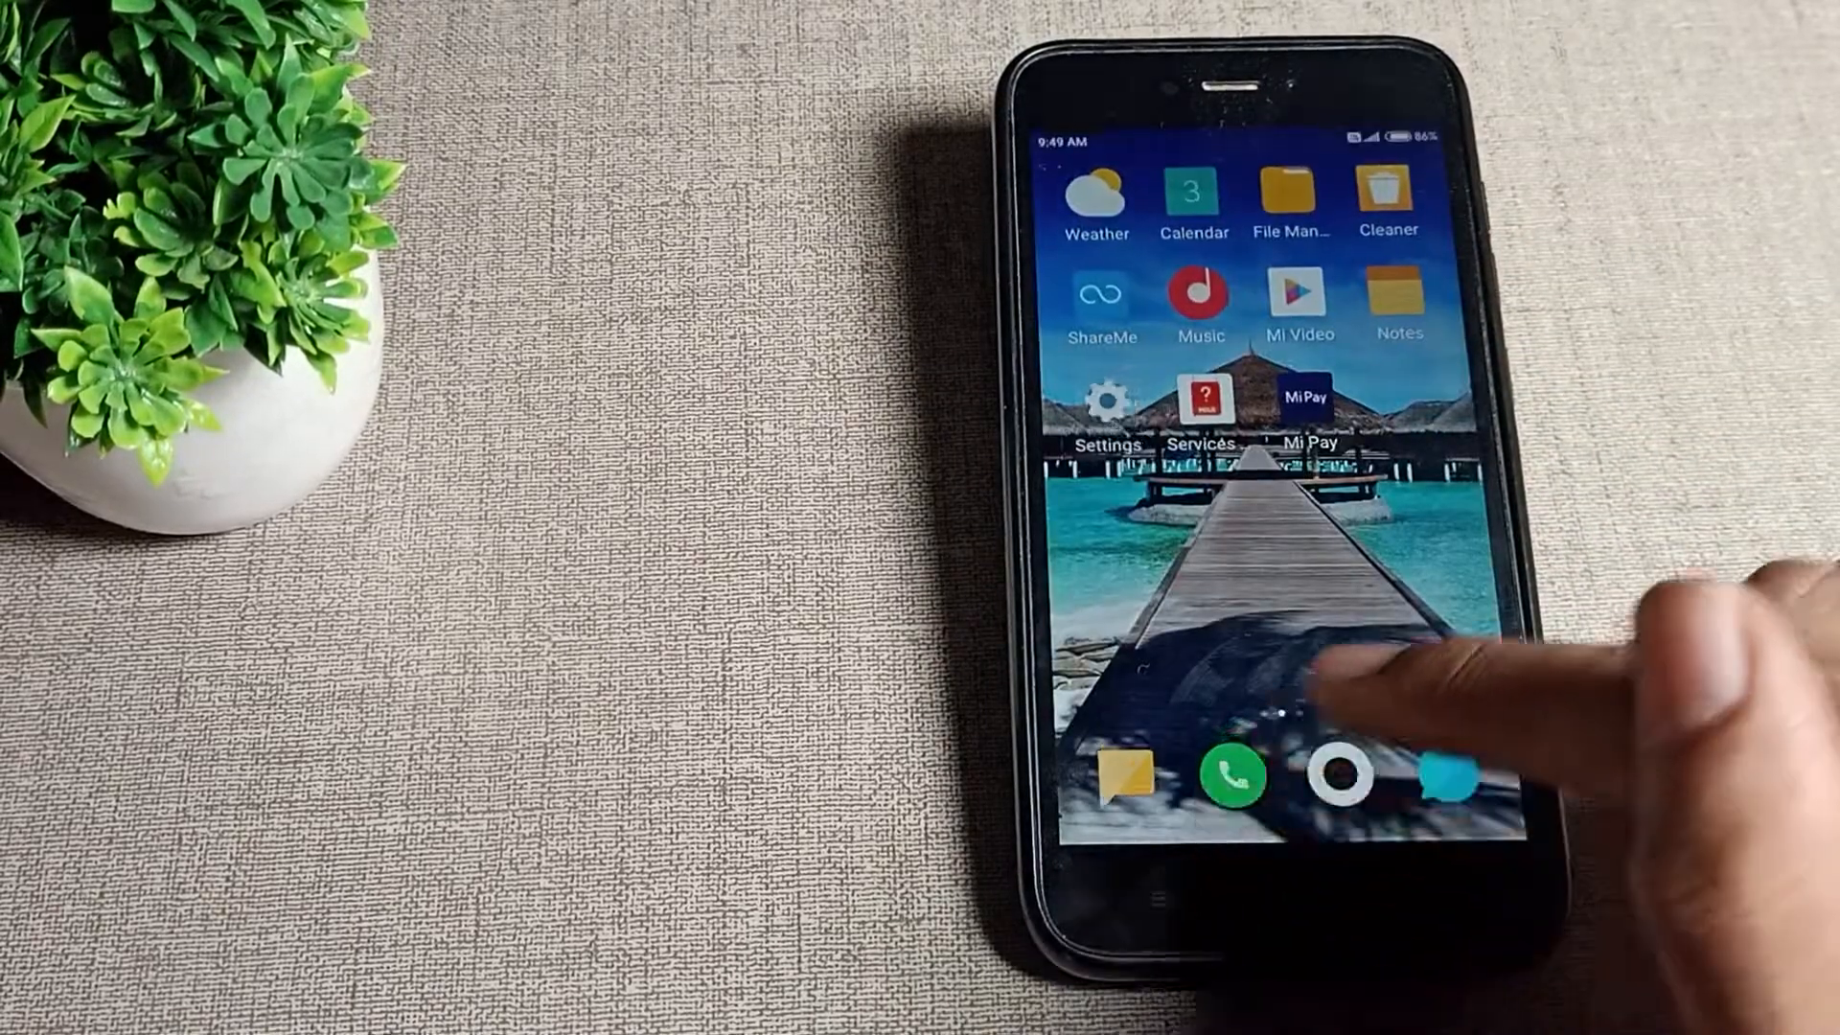
scroll(right, 3)
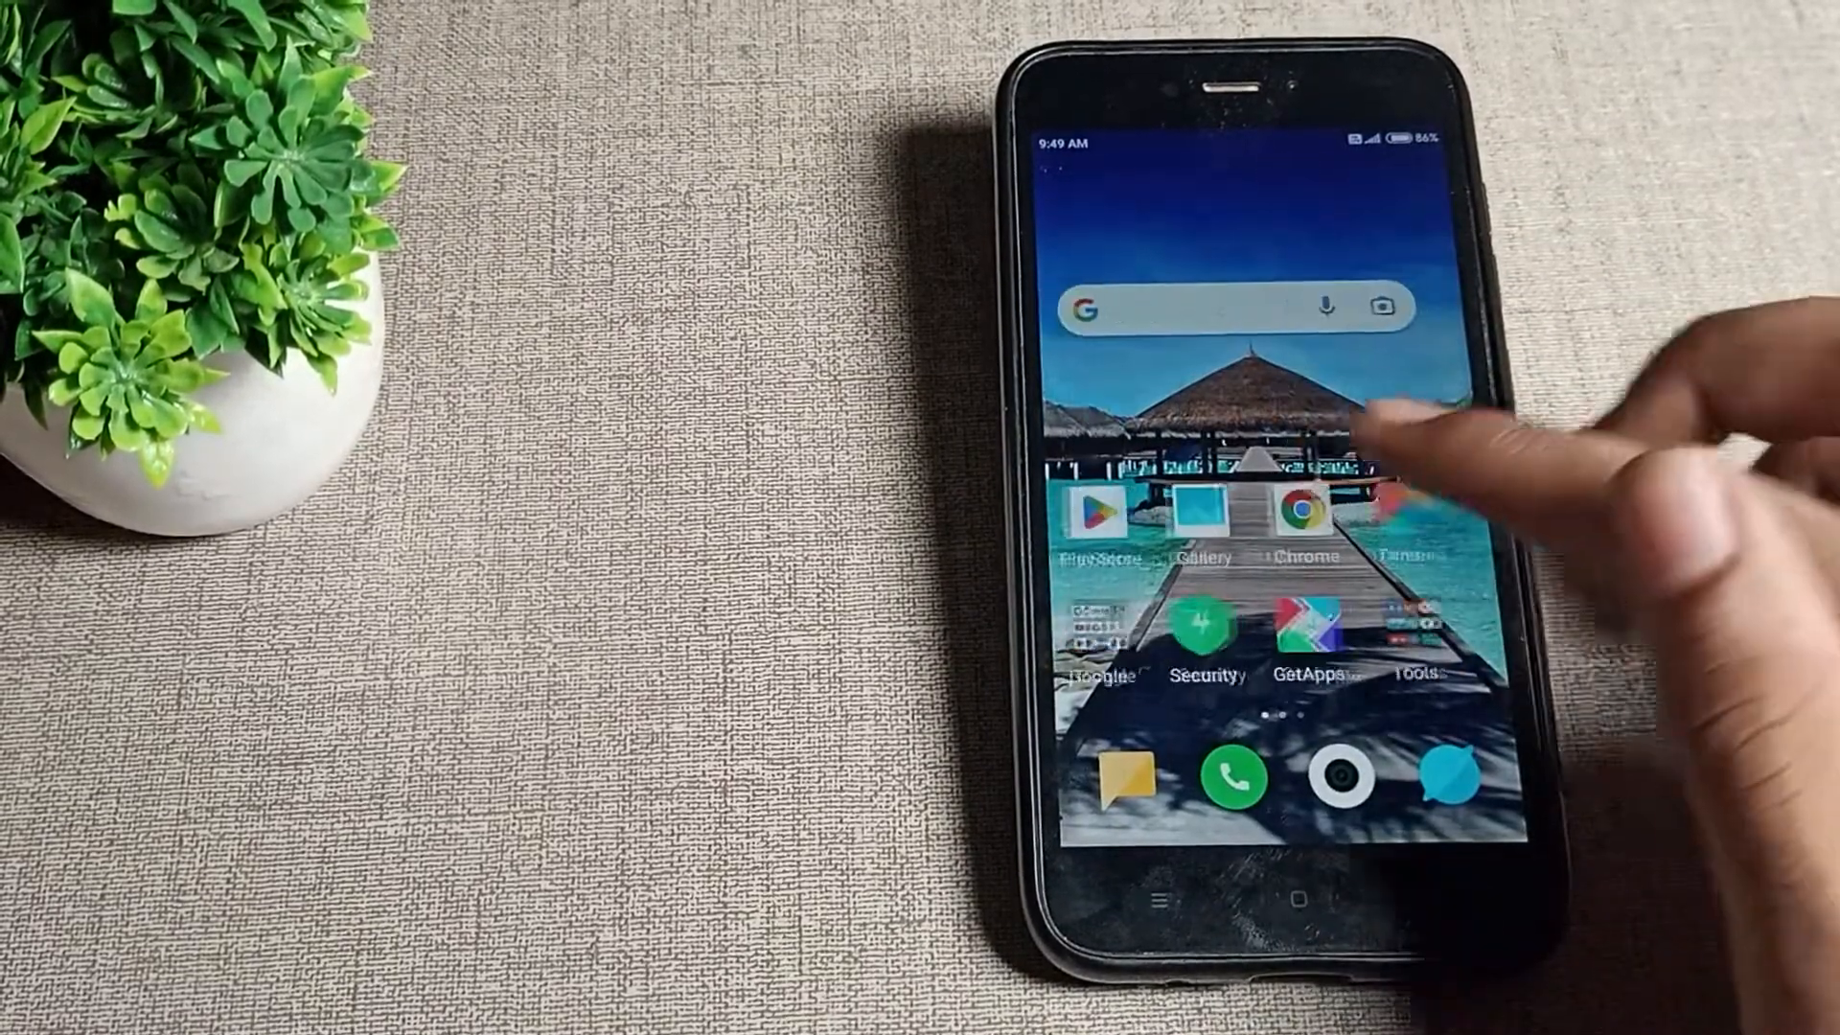